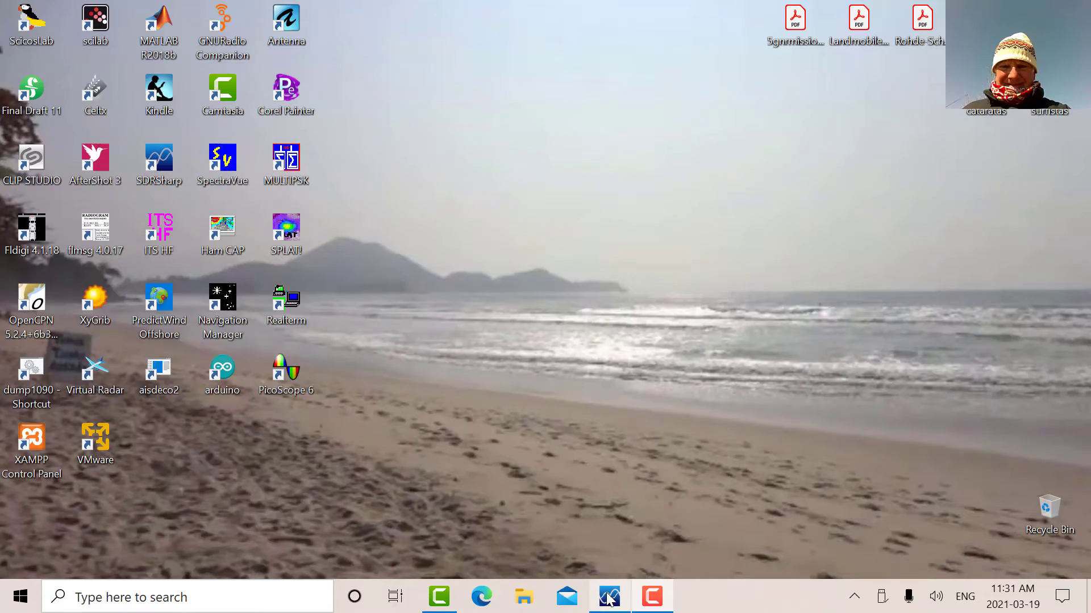
Bring the SDR# receiver window to the front to inspect the AIS band.
{"action": "left_click", "coordinate": [608, 596]}
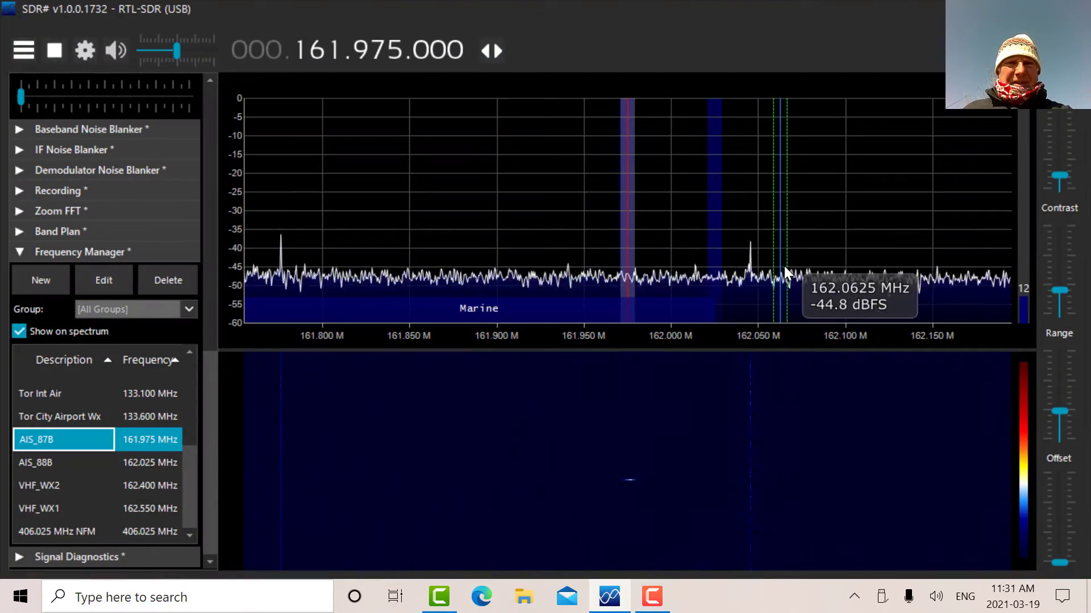
{"action": "mouse_move", "coordinate": [1008, 119]}
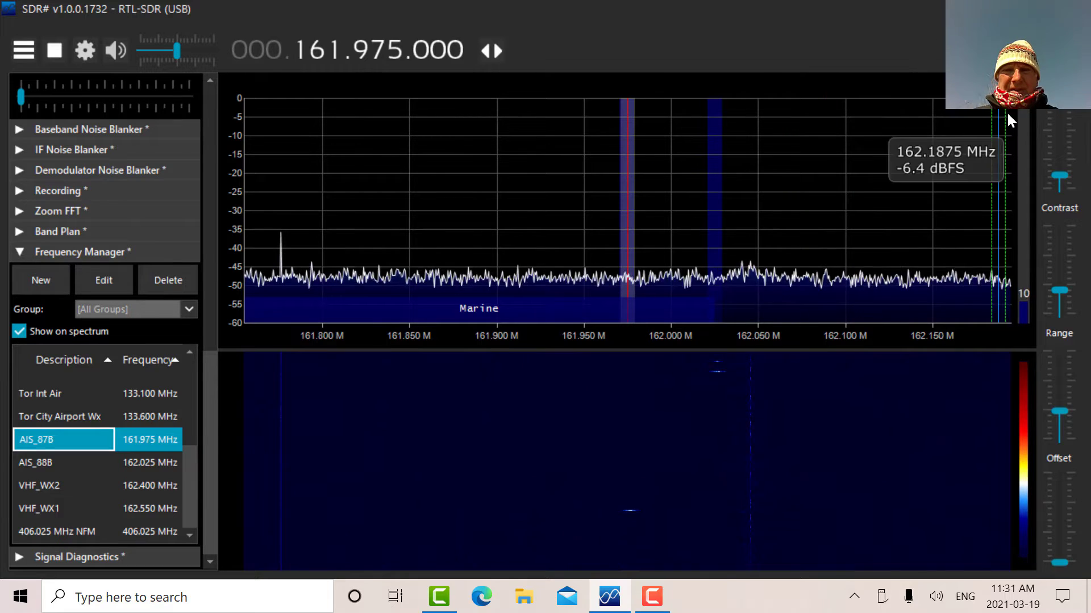
{"action": "mouse_move", "coordinate": [898, 358]}
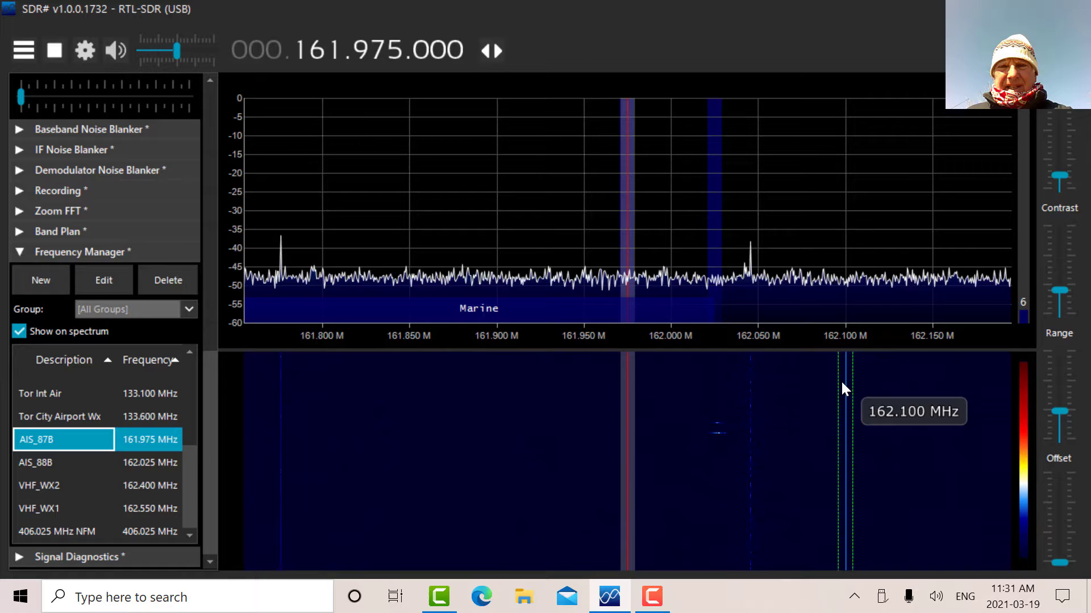
{"action": "mouse_move", "coordinate": [862, 368]}
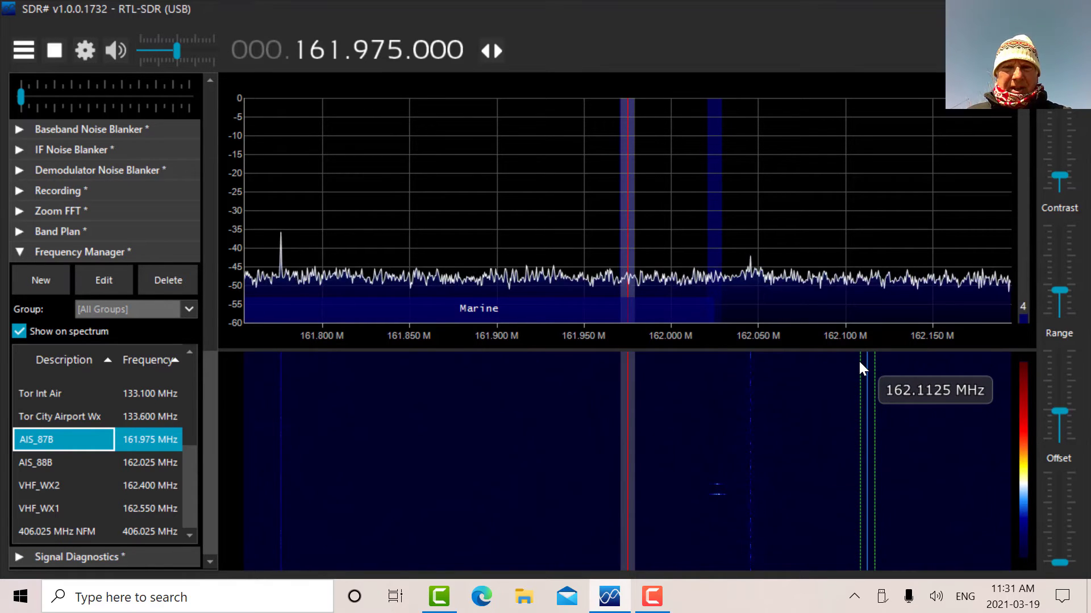
{"action": "mouse_move", "coordinate": [66, 460]}
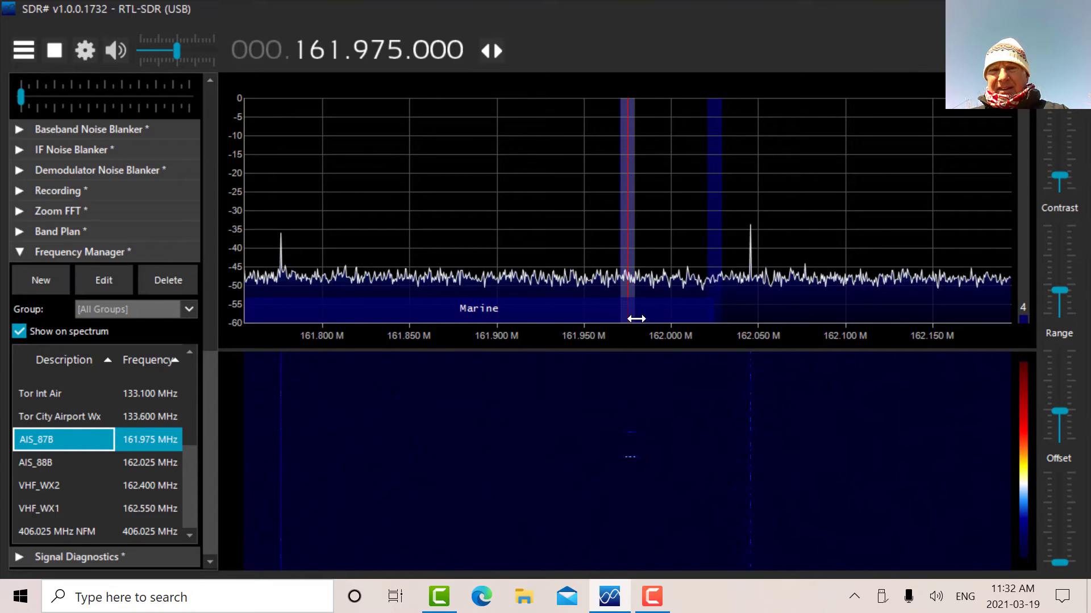
{"action": "mouse_move", "coordinate": [630, 306]}
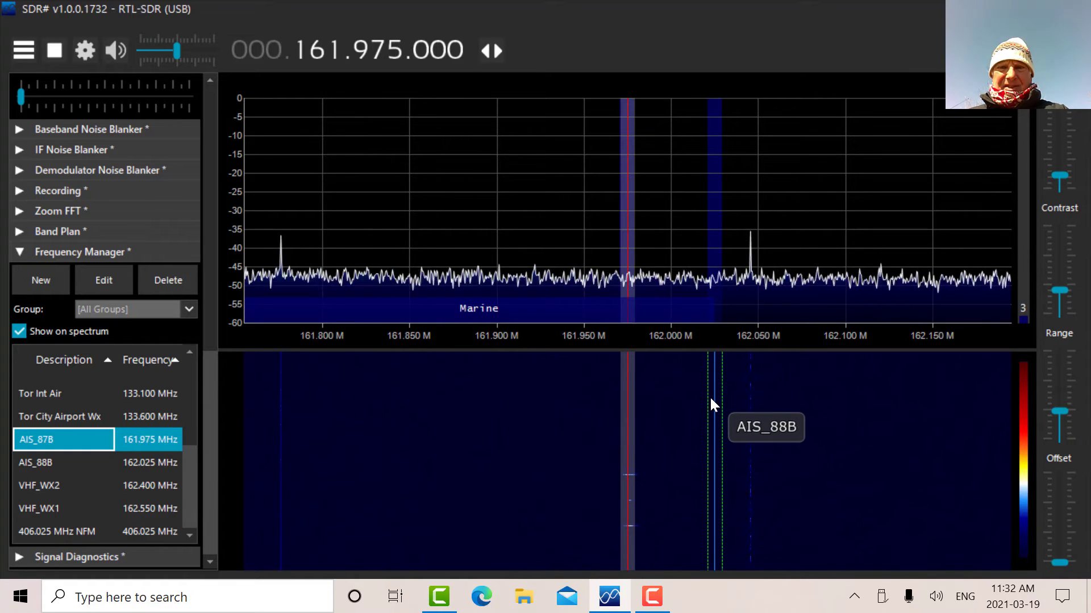
{"action": "mouse_move", "coordinate": [664, 340]}
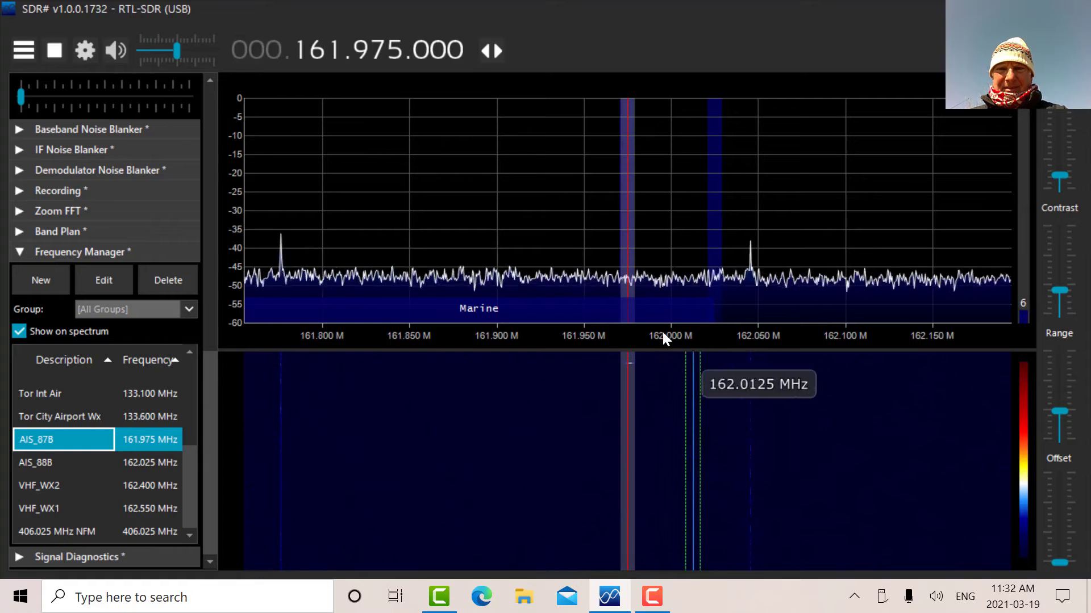
{"action": "mouse_move", "coordinate": [769, 370]}
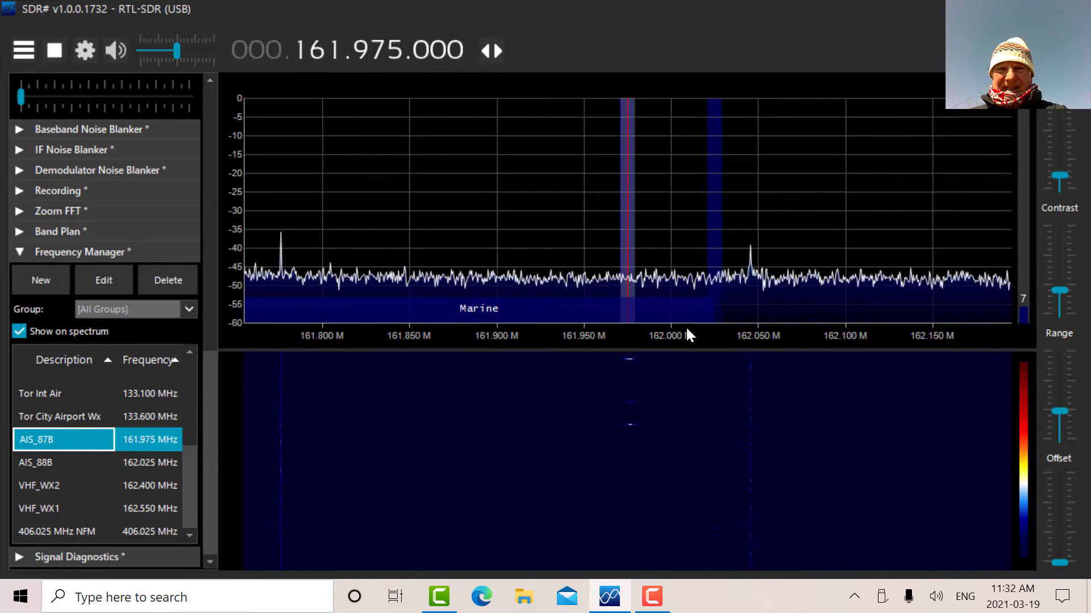
{"action": "mouse_move", "coordinate": [917, 351]}
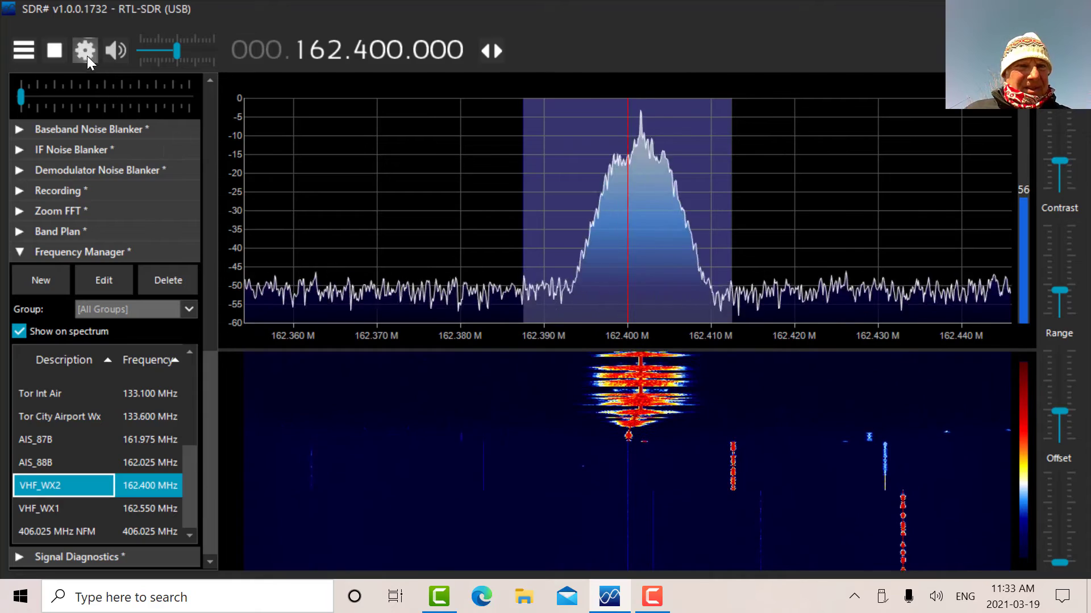
Lower the RTL-SDR frequency correction from 10 to 2 ppm in device settings and close the controller.
{"action": "left_click", "coordinate": [84, 50]}
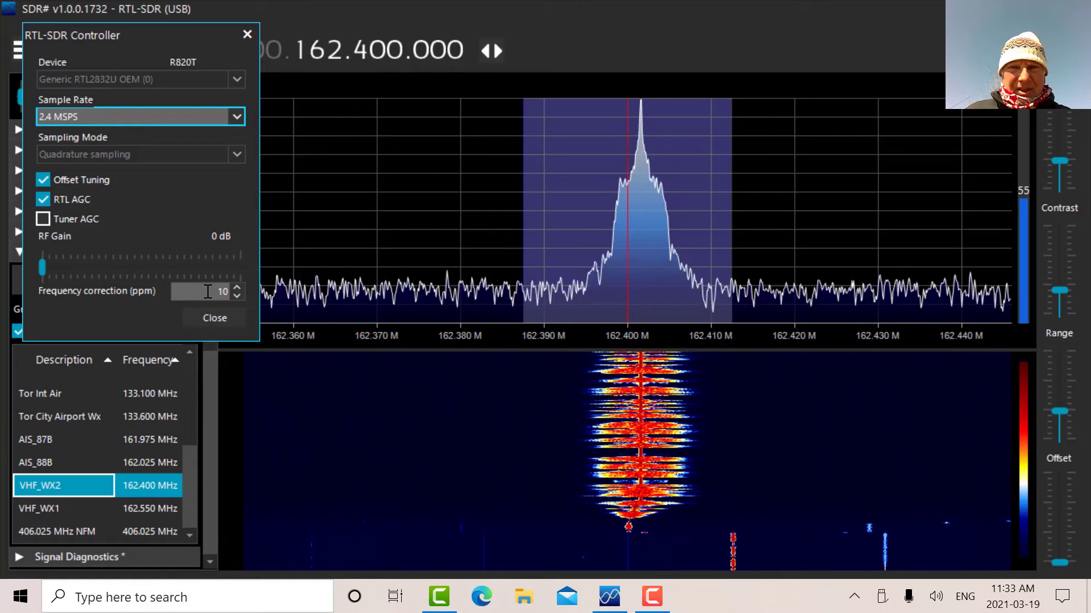
{"action": "left_click", "coordinate": [207, 290]}
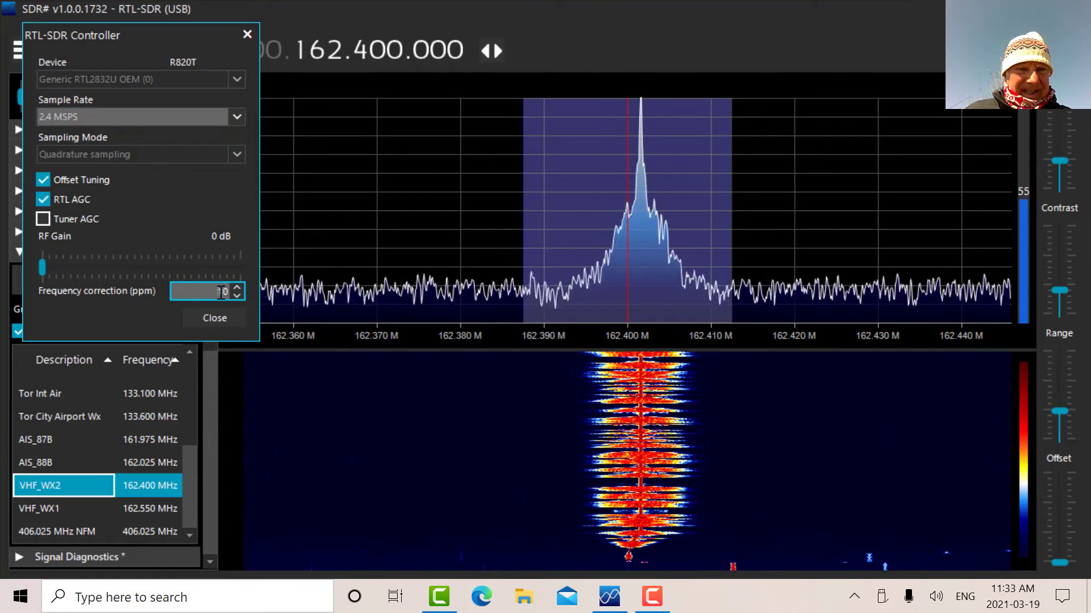
{"action": "left_click", "coordinate": [238, 287]}
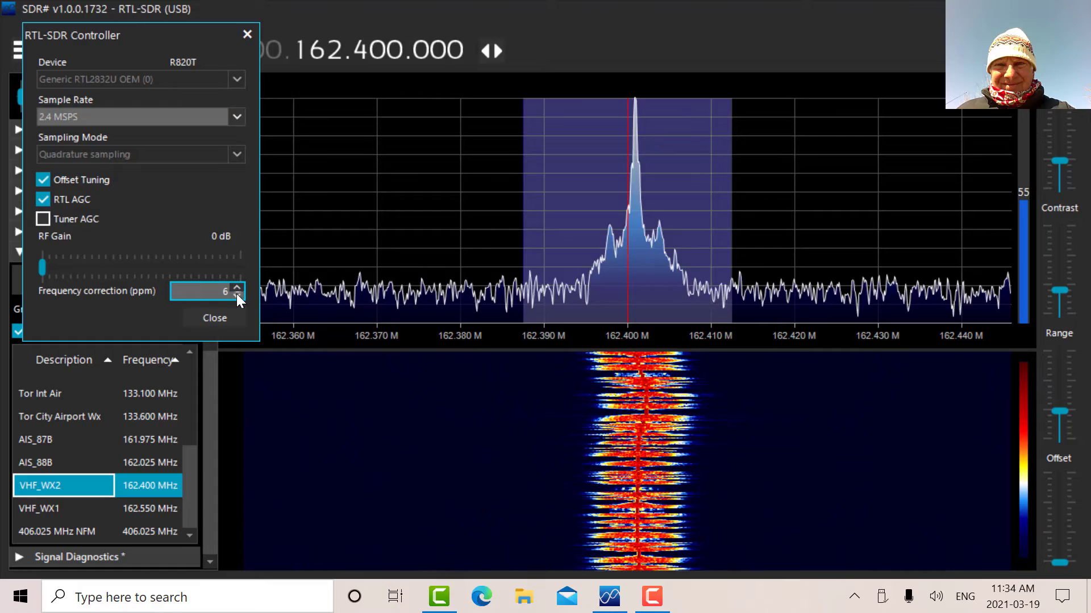
{"action": "left_click", "coordinate": [236, 295]}
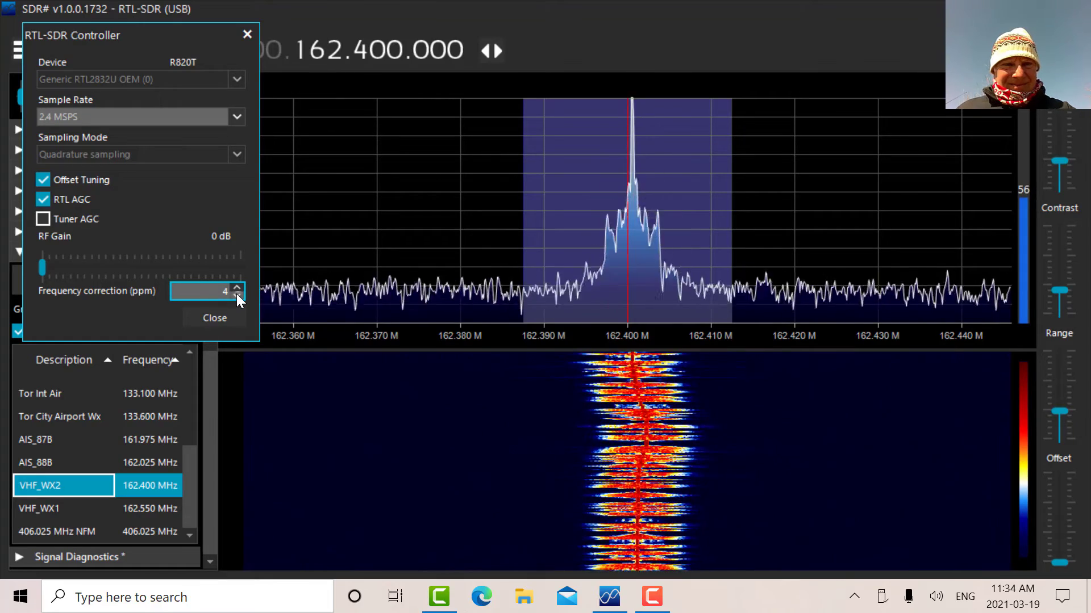
{"action": "left_click", "coordinate": [237, 295]}
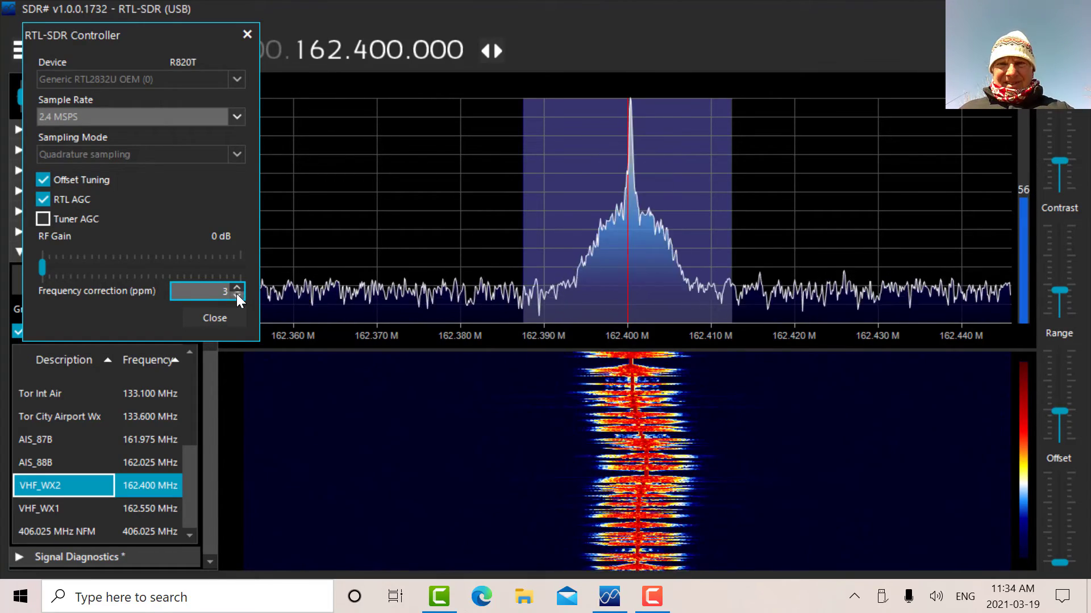
{"action": "left_click", "coordinate": [236, 296]}
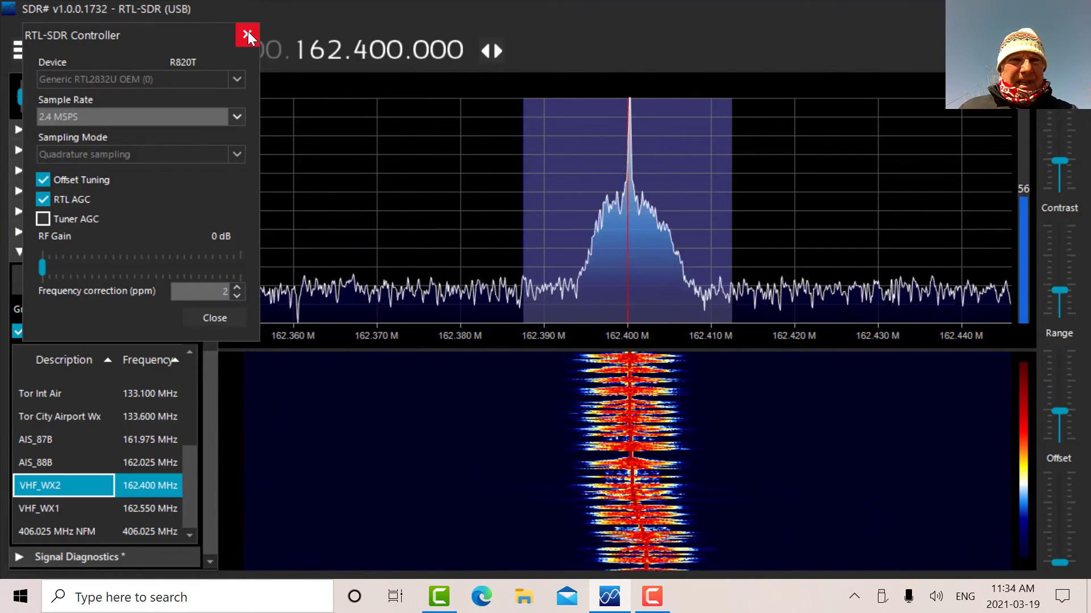
{"action": "left_click", "coordinate": [248, 35]}
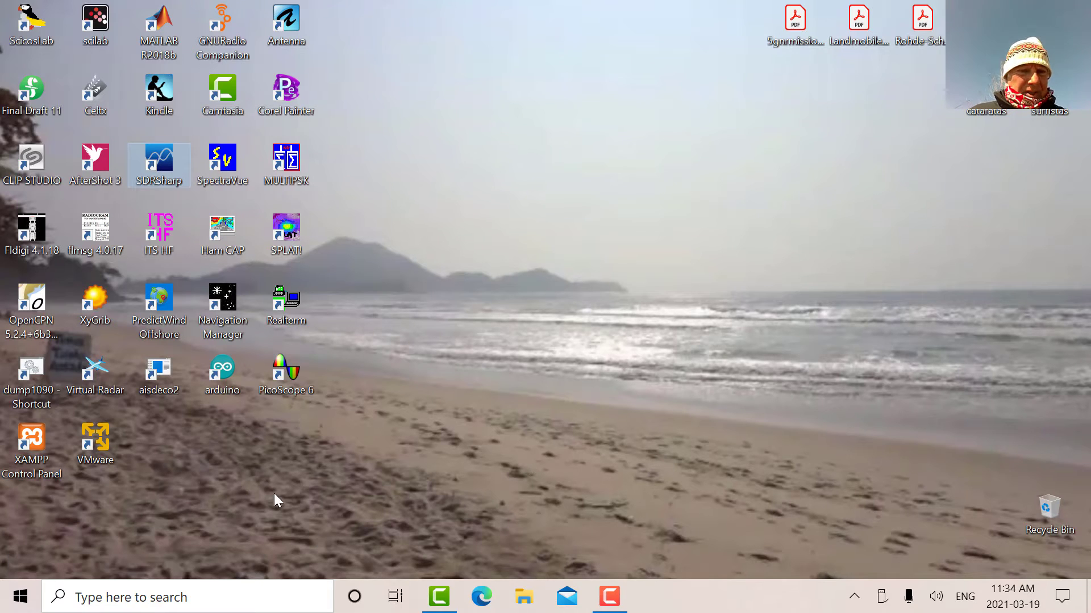
{"action": "mouse_move", "coordinate": [184, 441]}
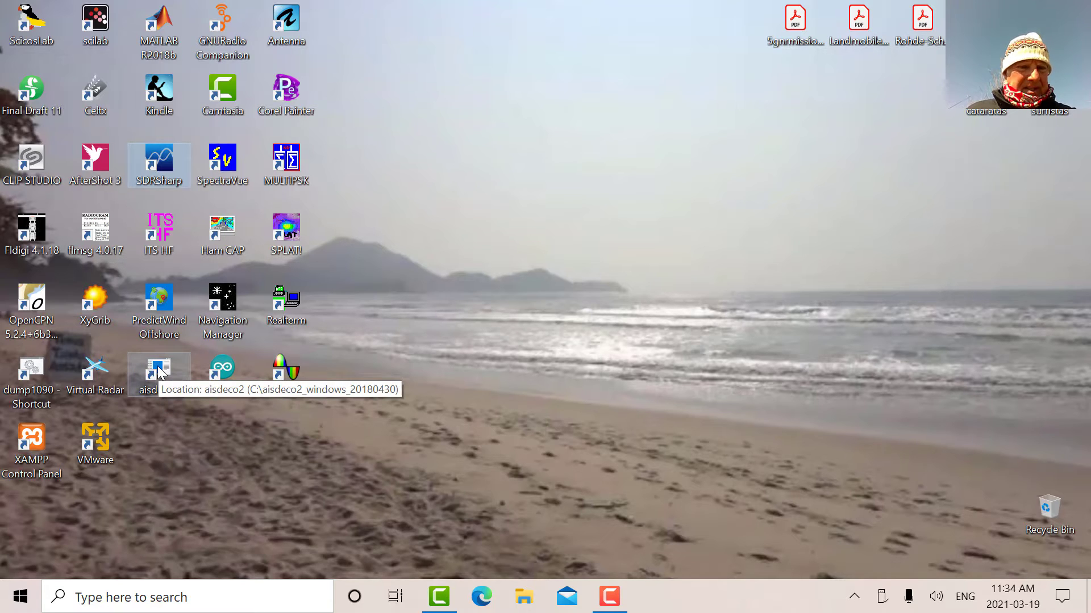
Change --freq-correction from 1 to 2 in the aisdeco2 shortcut Target and save the properties.
{"action": "right_click", "coordinate": [159, 369]}
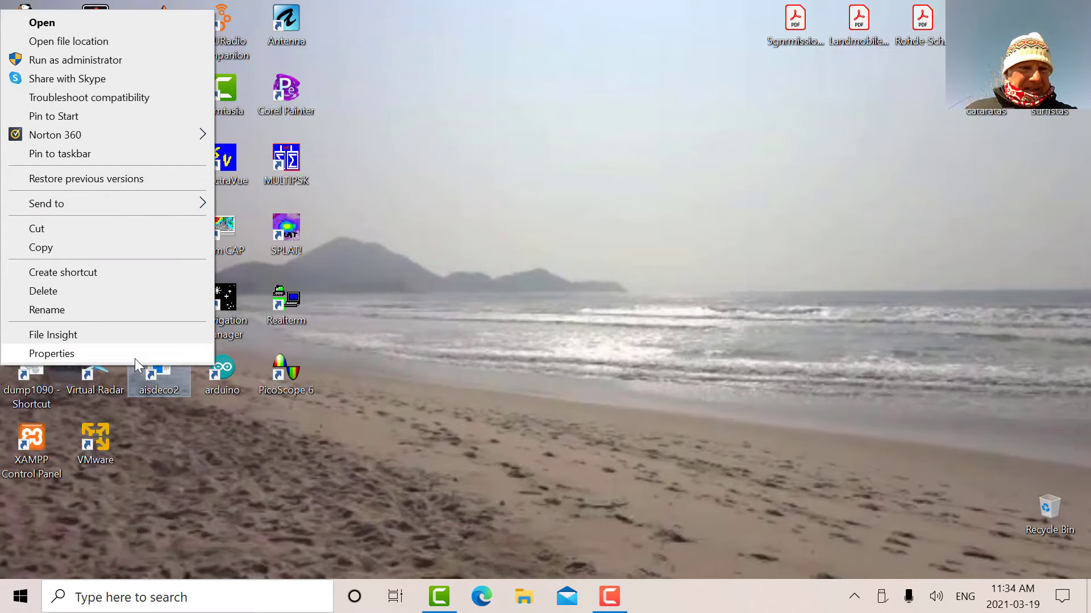
{"action": "left_click", "coordinate": [51, 353]}
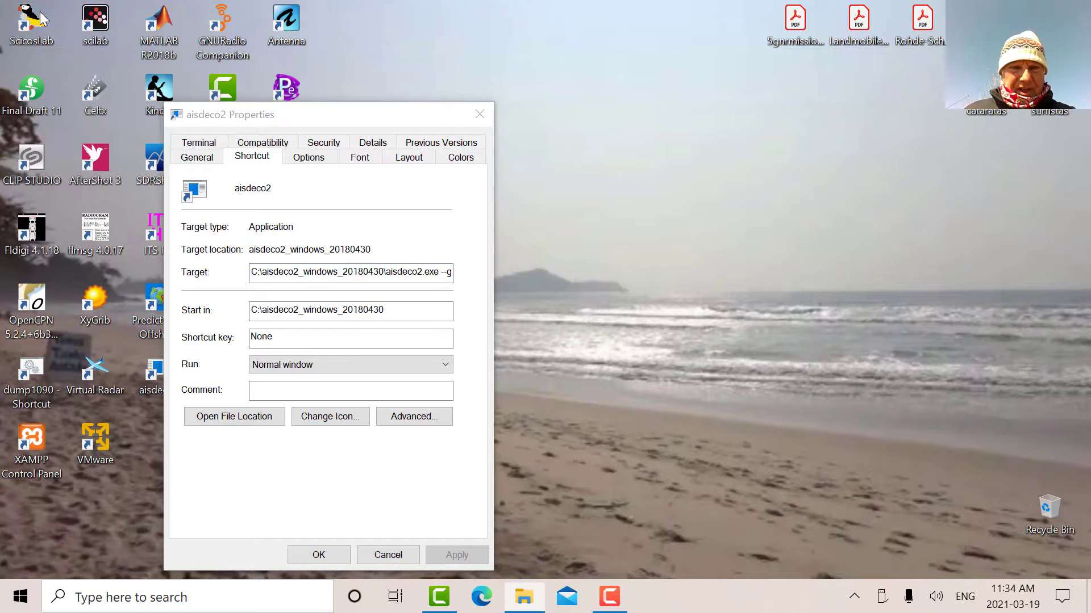
{"action": "mouse_move", "coordinate": [31, 21]}
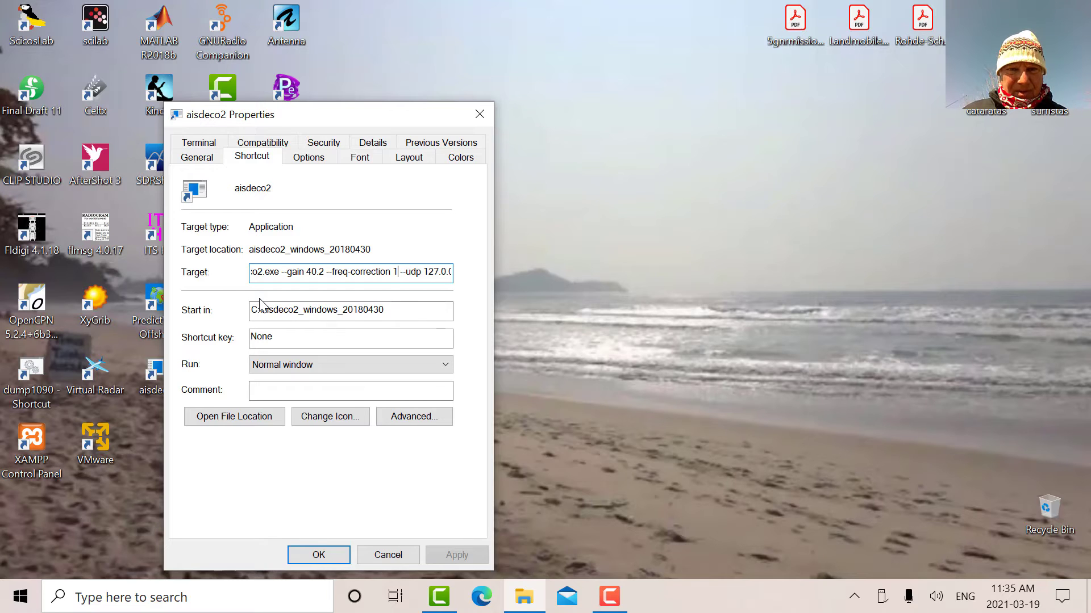
{"action": "key", "text": "Backspace"}
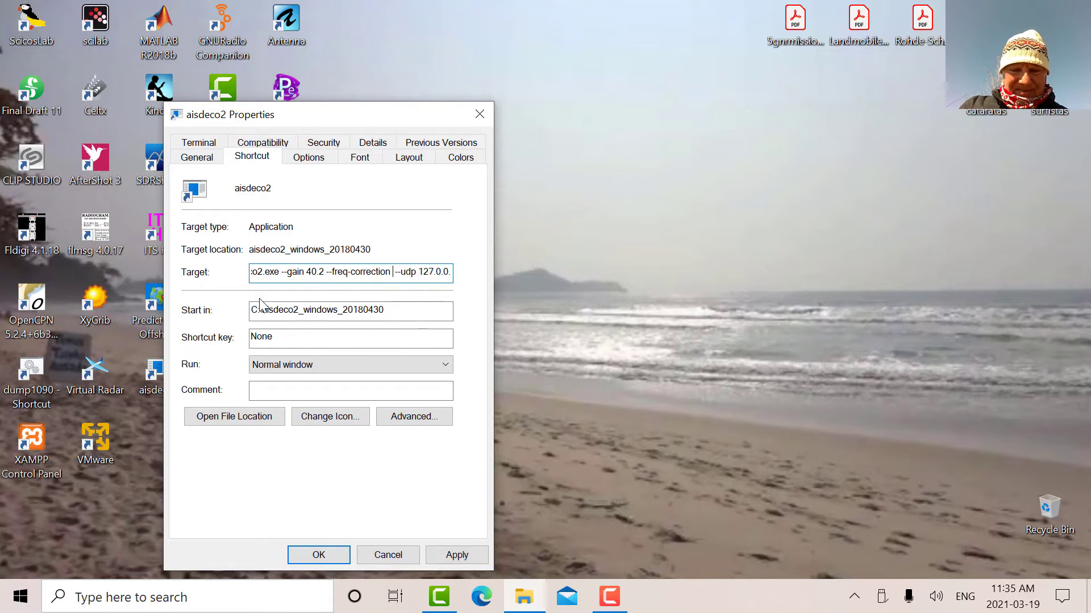
{"action": "type", "text": "2"}
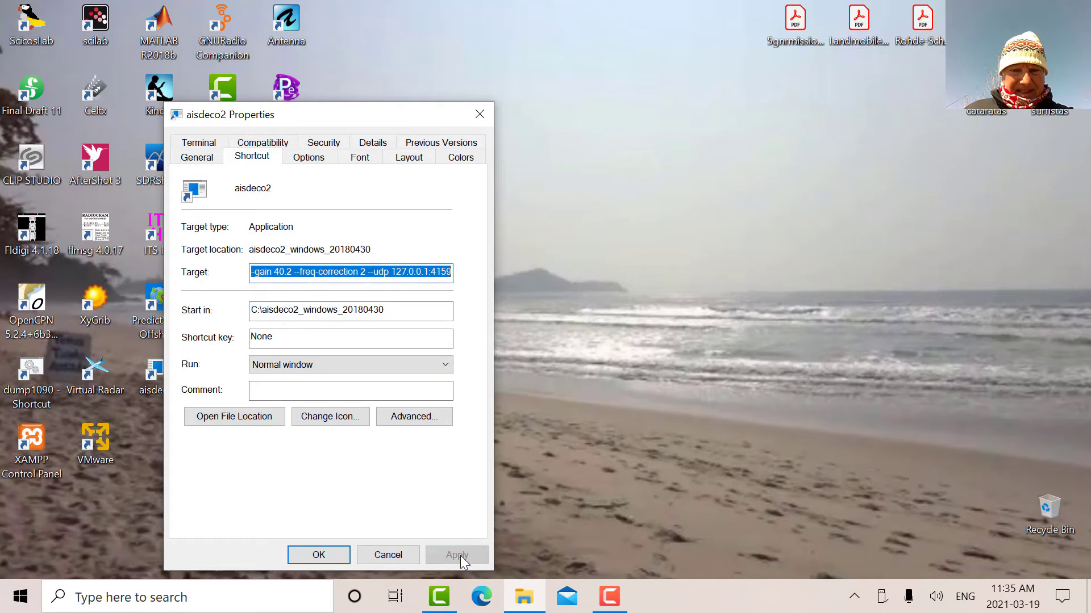
{"action": "left_click", "coordinate": [318, 555]}
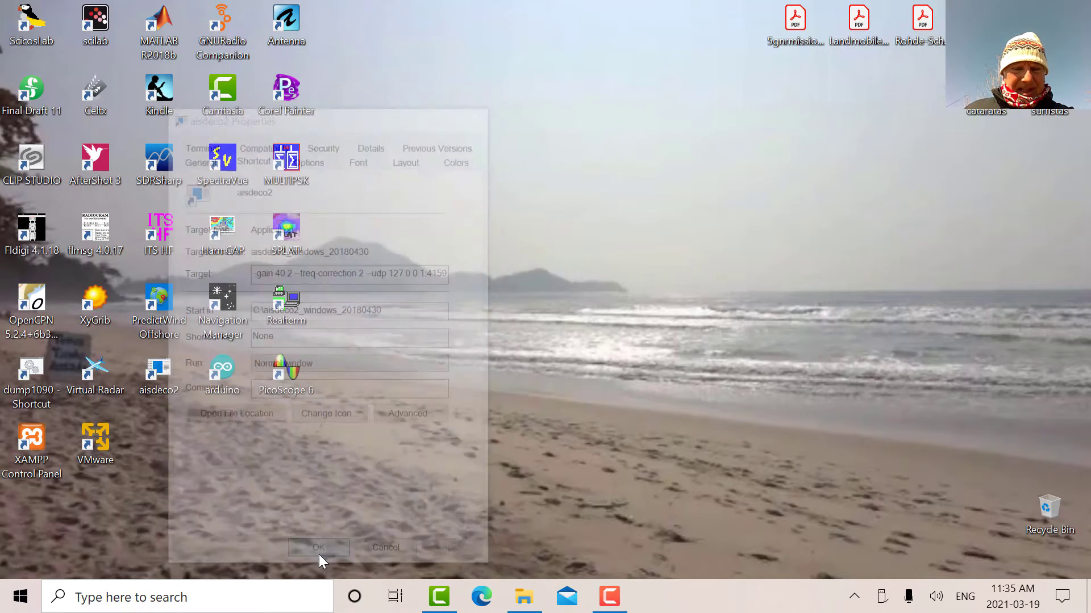
{"action": "left_click", "coordinate": [318, 547]}
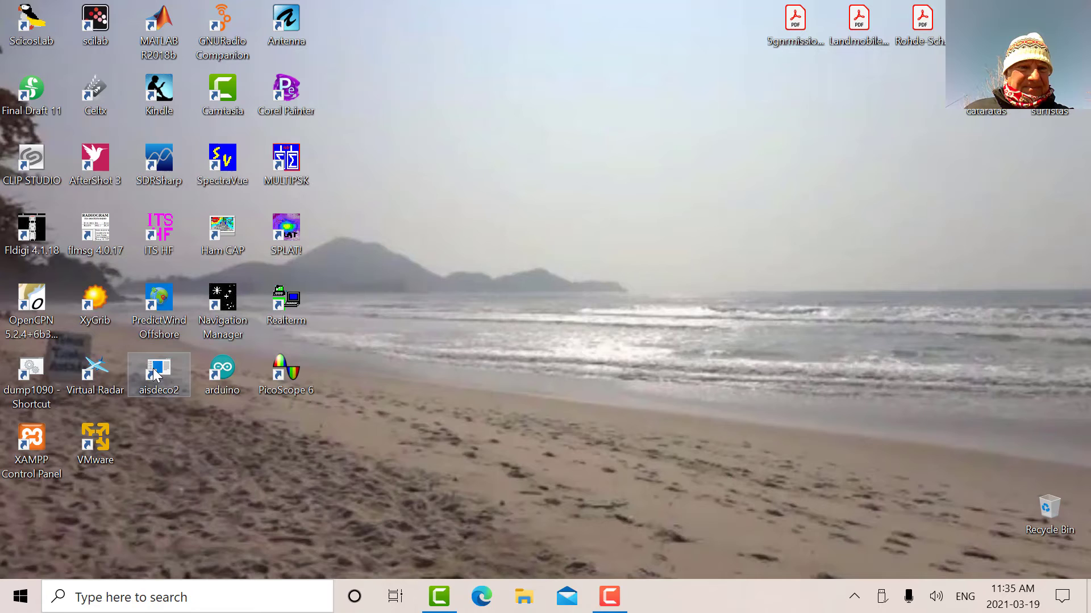
Launch aisdeco2 and OpenCPN, view AIS target 316006562 on the Toronto chart, then close OpenCPN.
{"action": "left_click", "coordinate": [159, 373]}
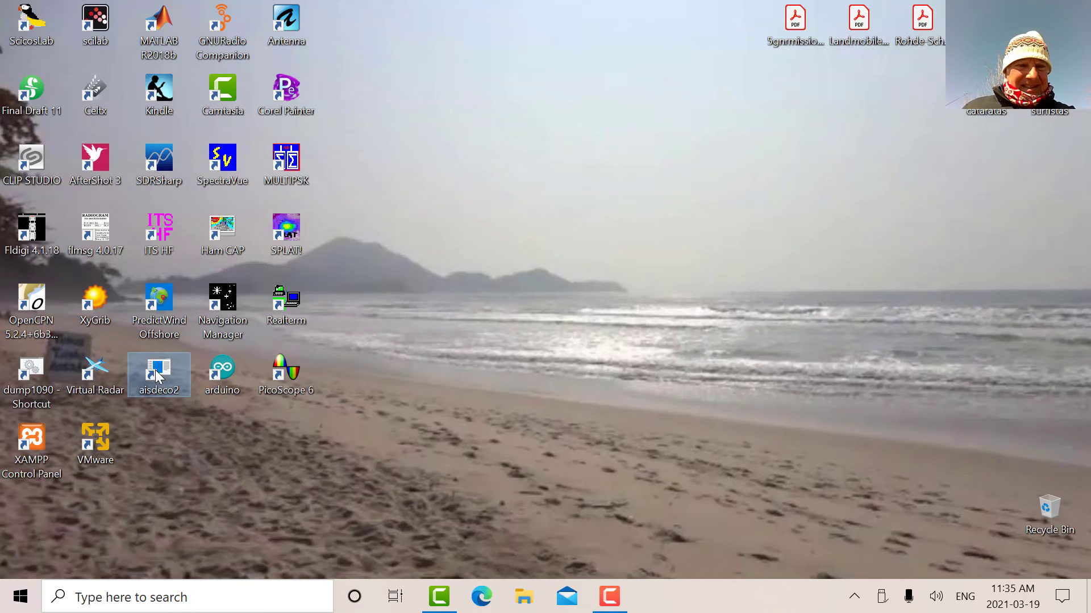
{"action": "double_click", "coordinate": [159, 374]}
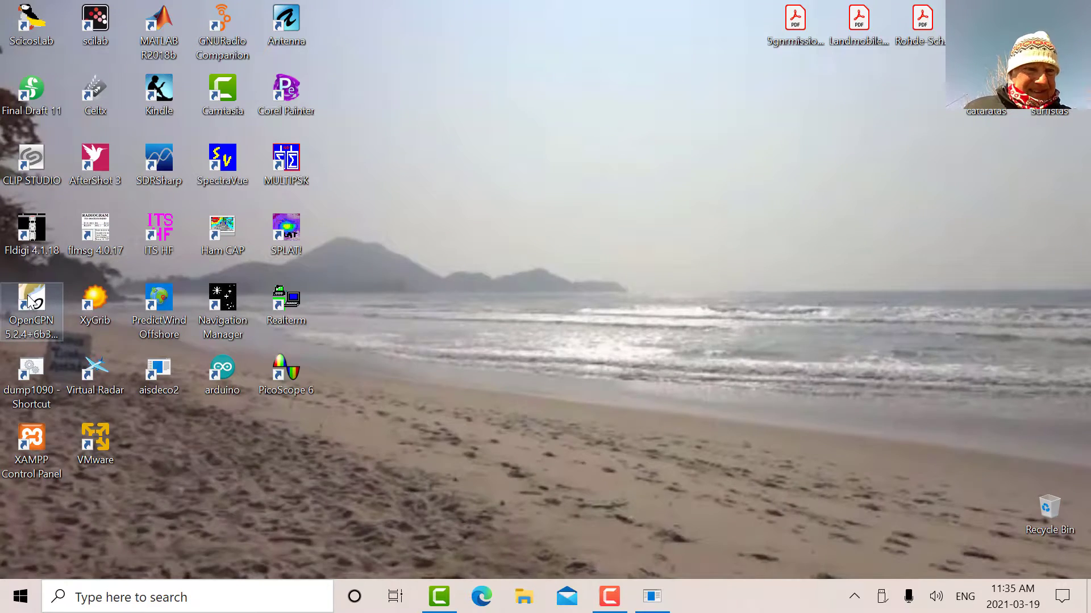
{"action": "double_click", "coordinate": [31, 304]}
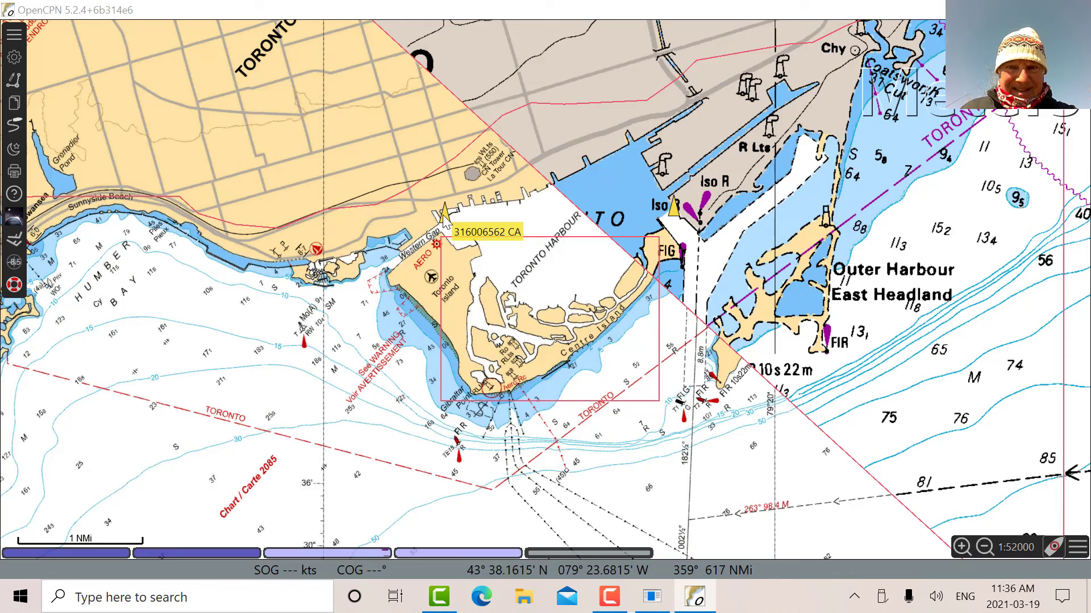
{"action": "left_click", "coordinate": [986, 546]}
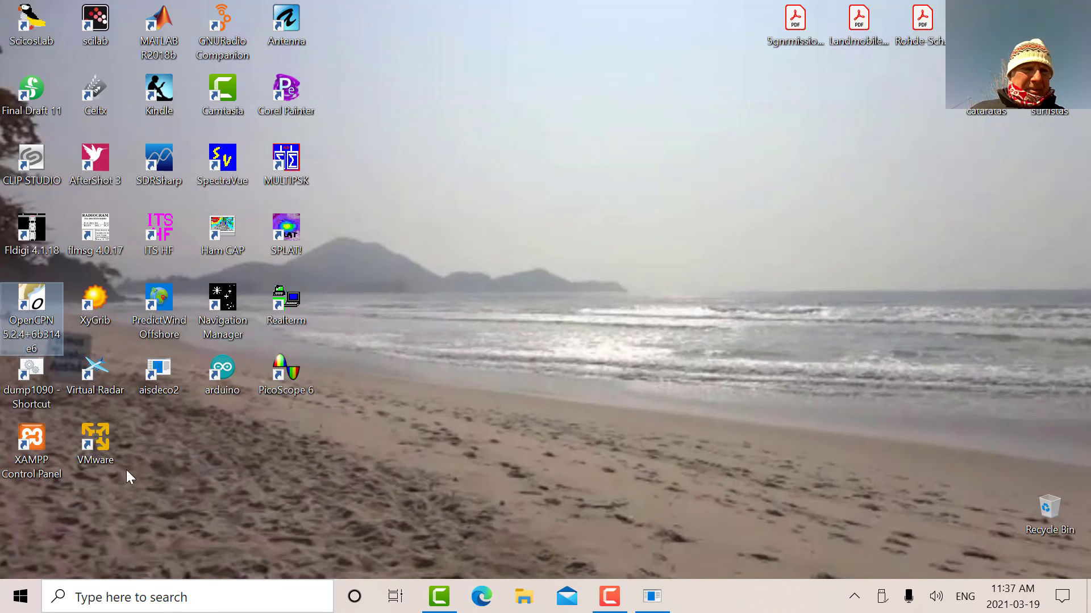
{"action": "mouse_move", "coordinate": [159, 373]}
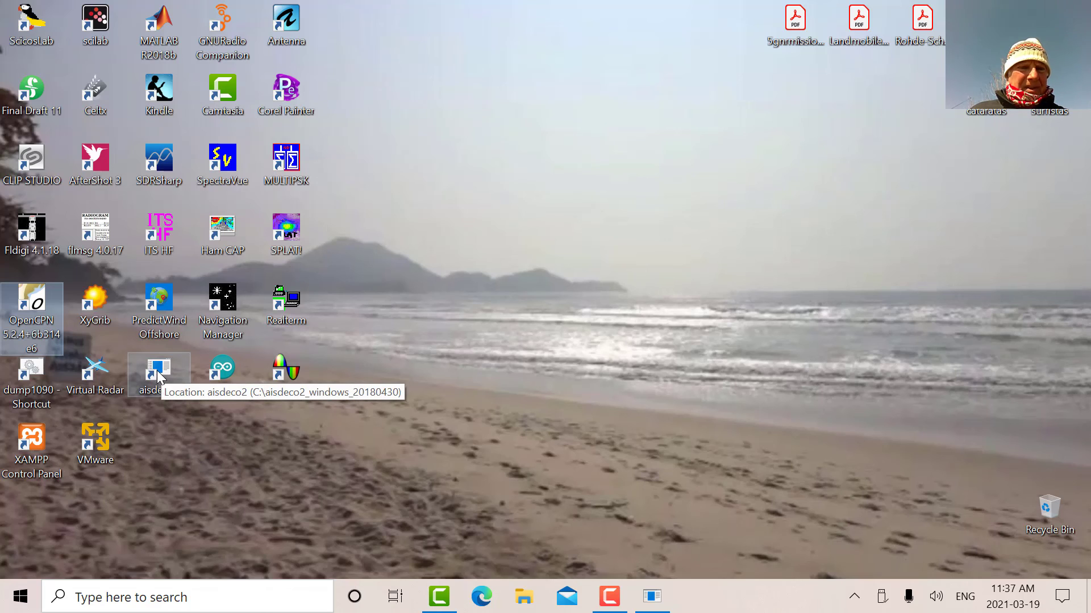